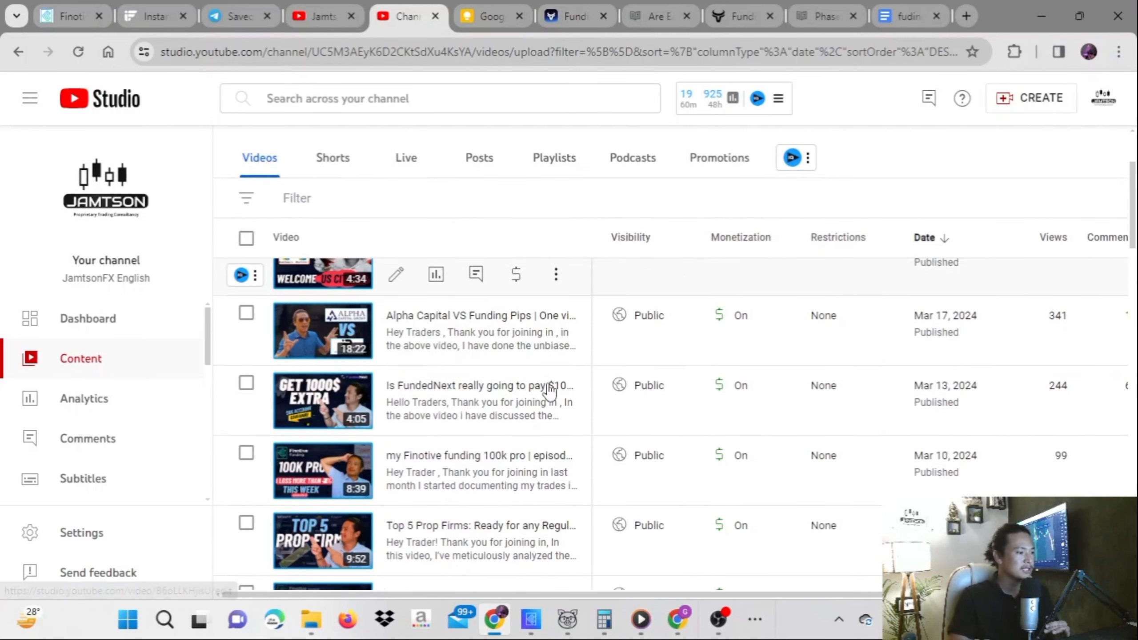
Step: Scroll the FundedNext $1000 extra video's details page to reach its video link
{"action": "scroll", "scroll_direction": "down", "scroll_amount": 3}
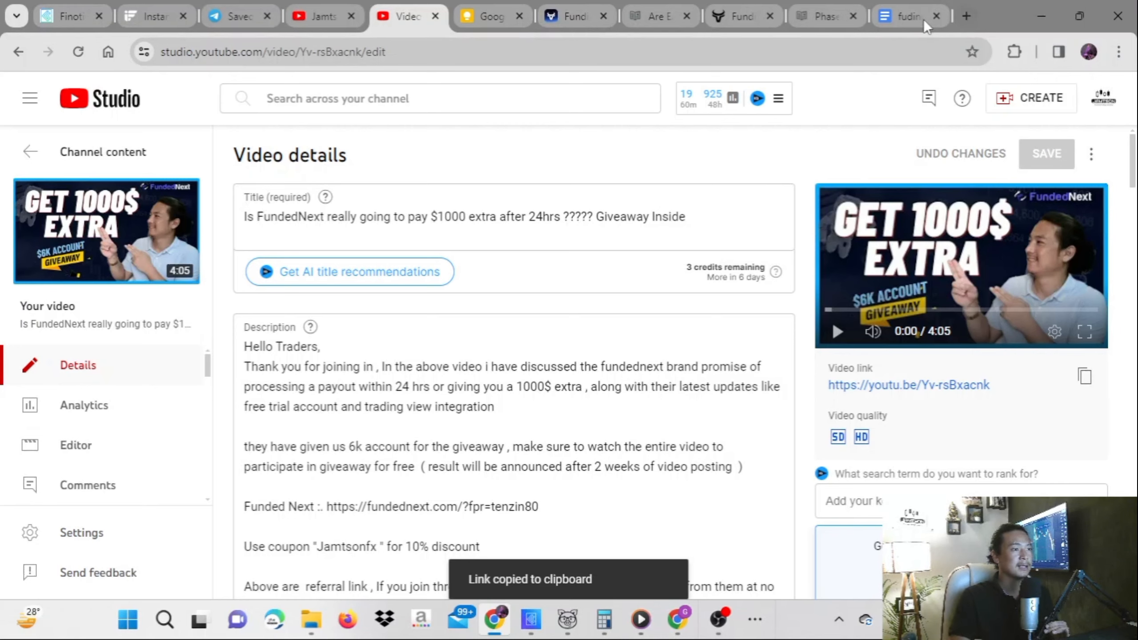
Step: Search Google for 'youtube random comment picker' in a new tab and browse the results
{"action": "left_click", "coordinate": [966, 15]}
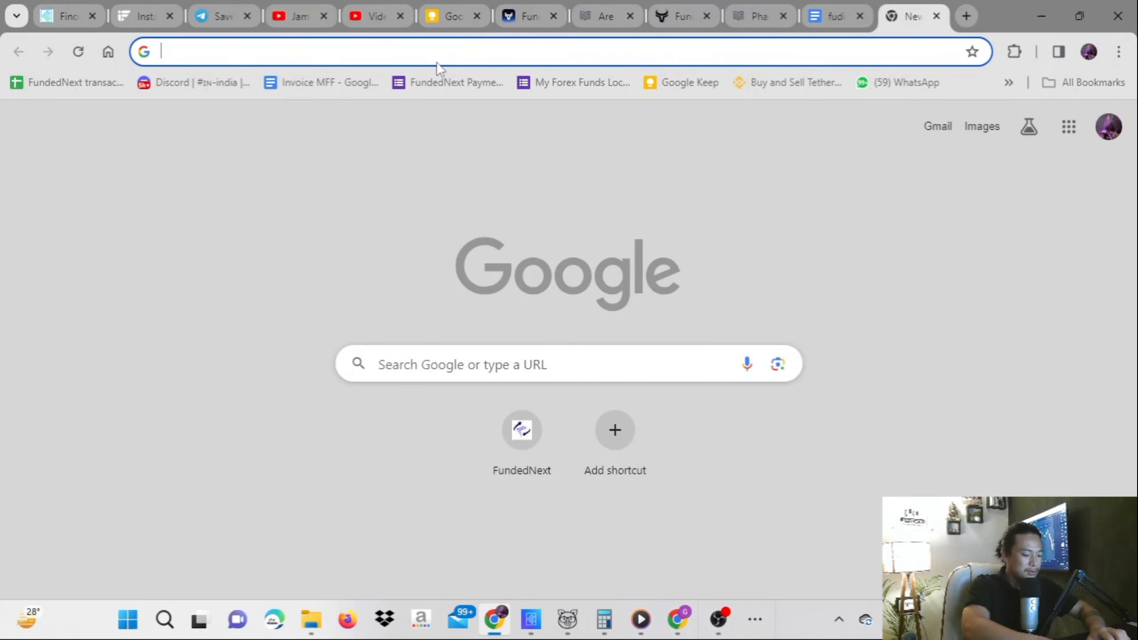
{"action": "type", "text": "youtube r"}
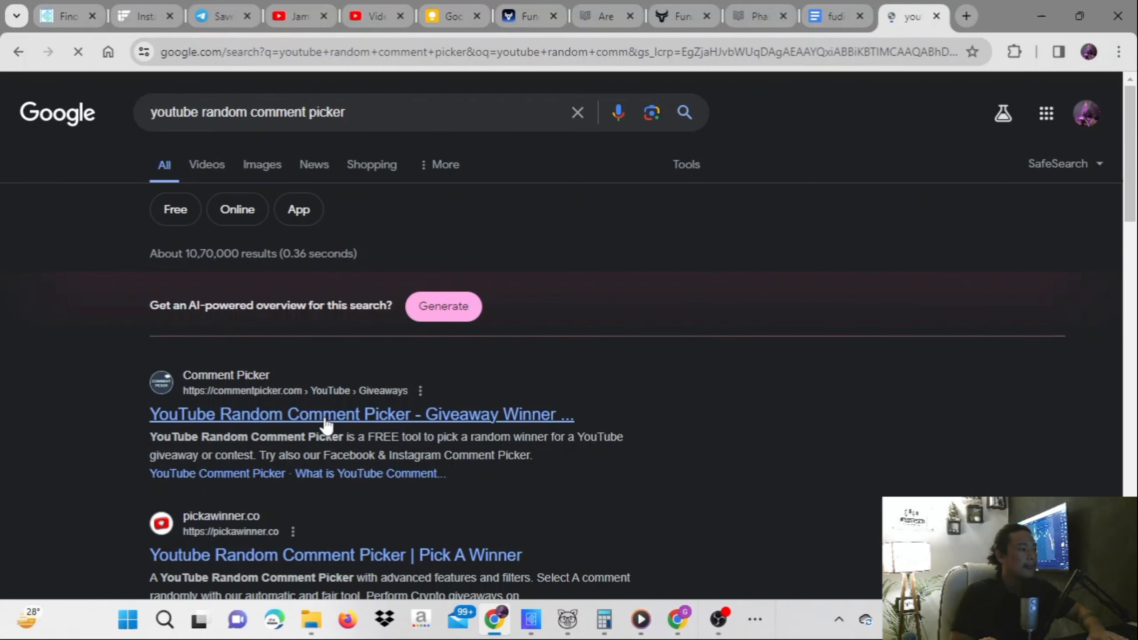
{"action": "scroll", "scroll_direction": "down", "scroll_amount": 3}
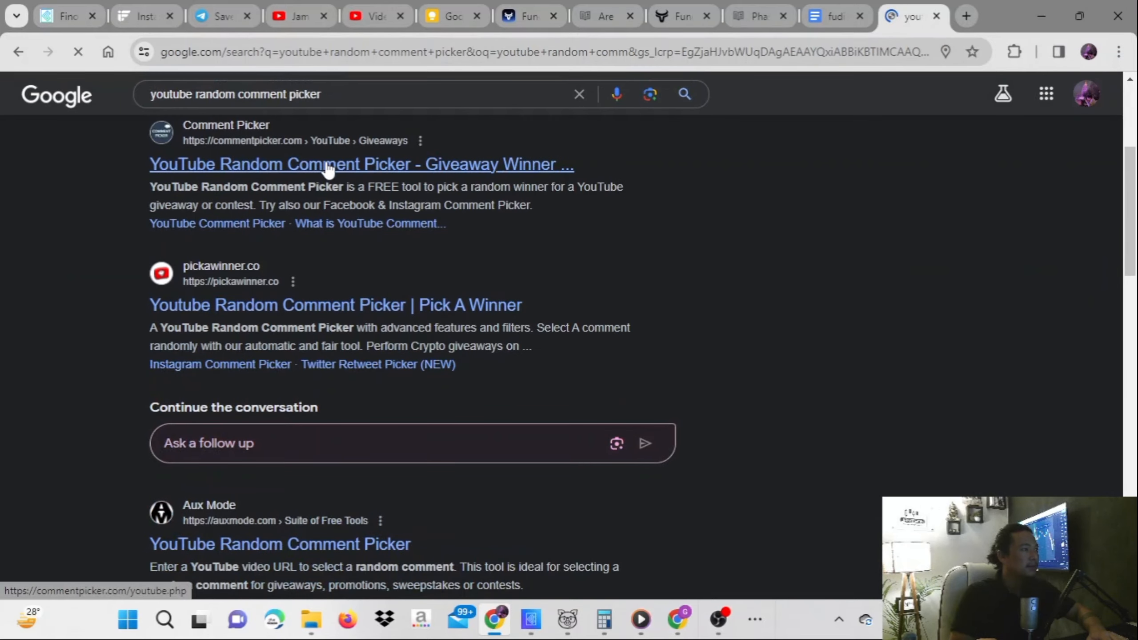
{"action": "left_click", "coordinate": [361, 164]}
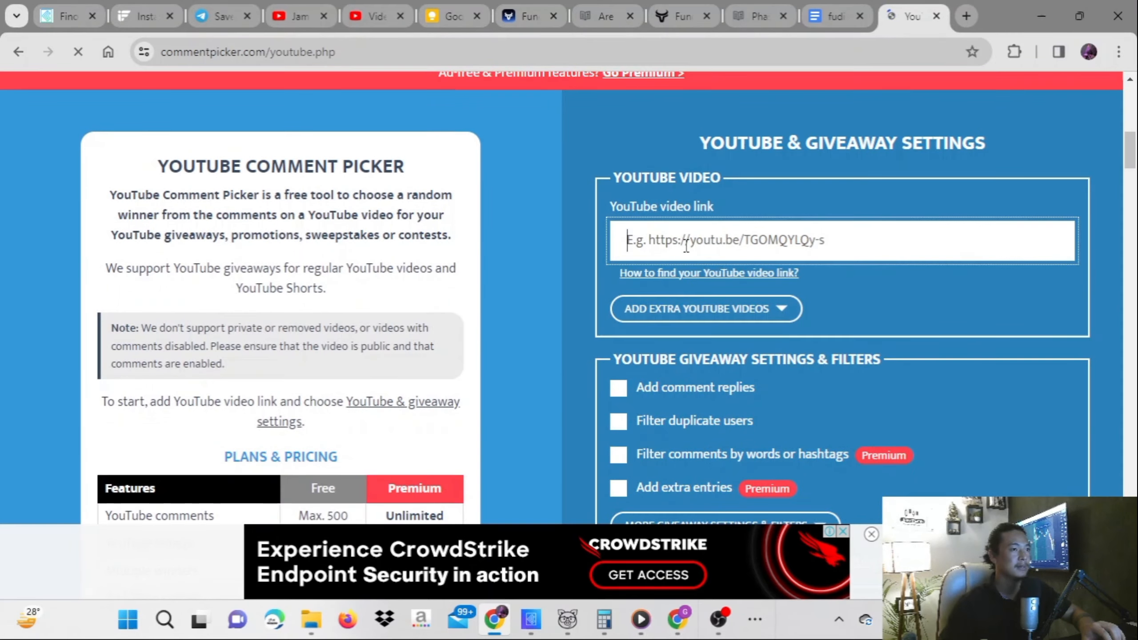
{"action": "type", "text": "https://youtu.be/Yv-rsBxacnk"}
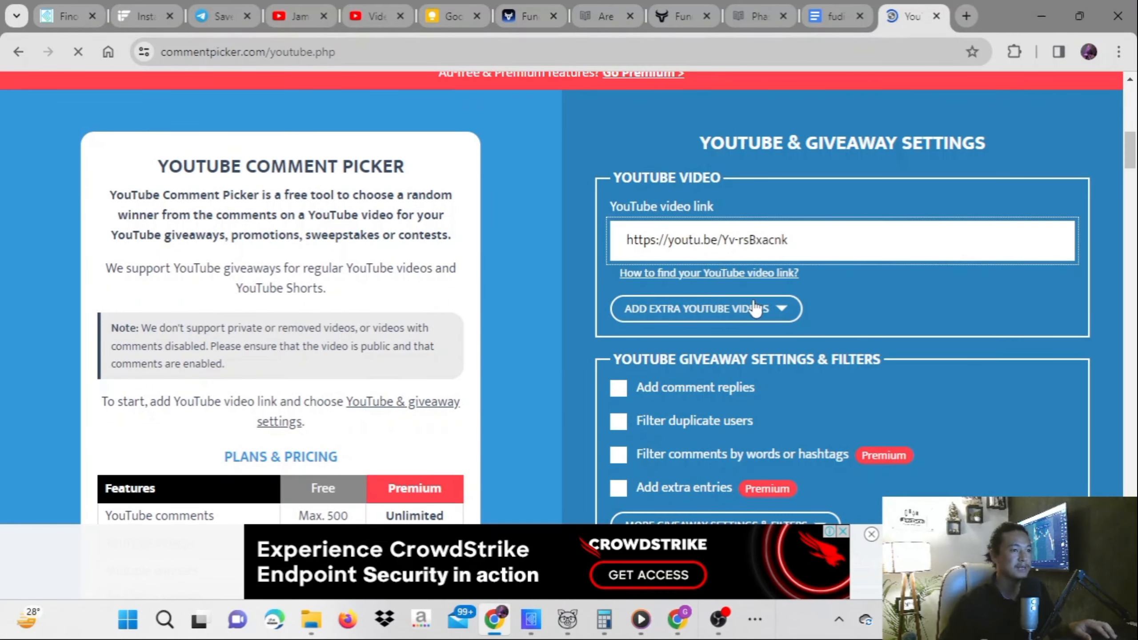
{"action": "scroll", "scroll_direction": "down", "scroll_amount": 3}
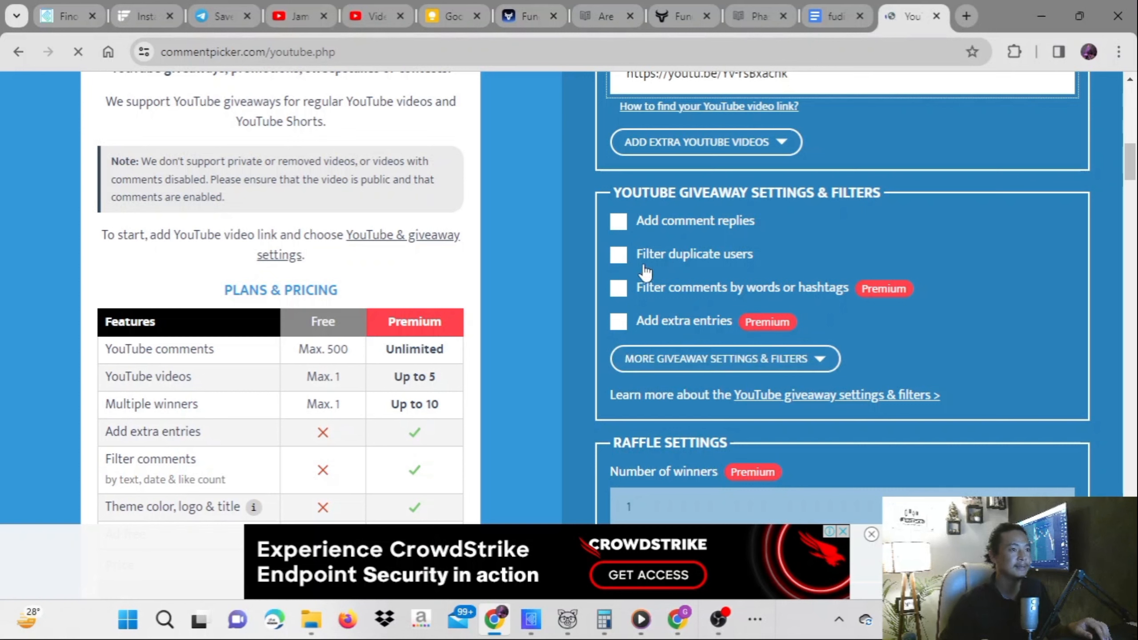
{"action": "mouse_move", "coordinate": [650, 272]}
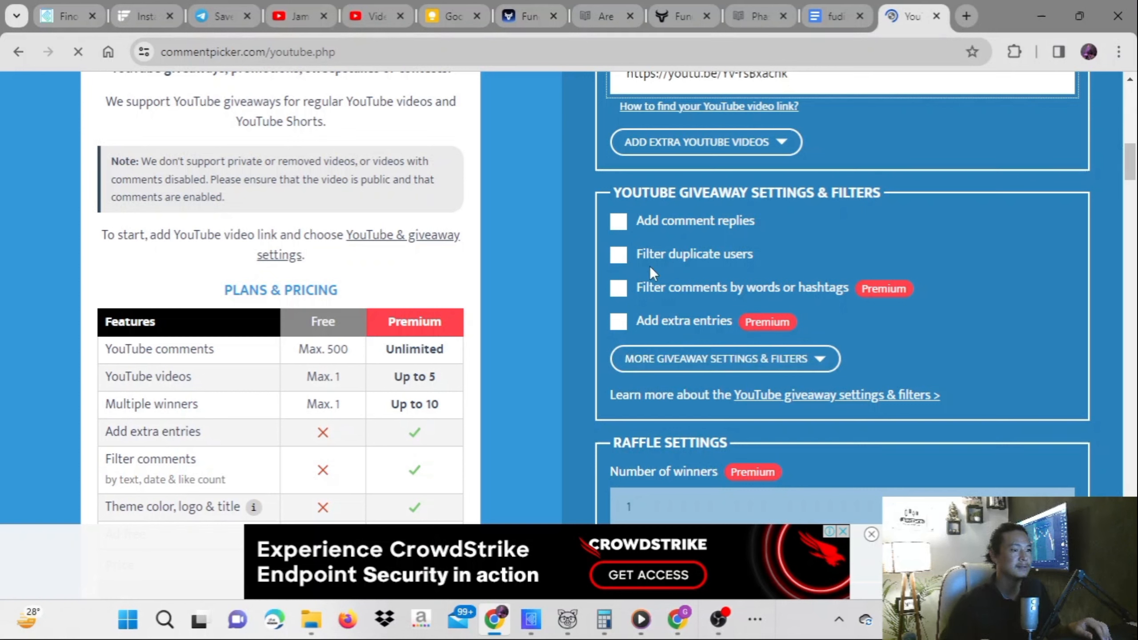
{"action": "mouse_move", "coordinate": [608, 315]}
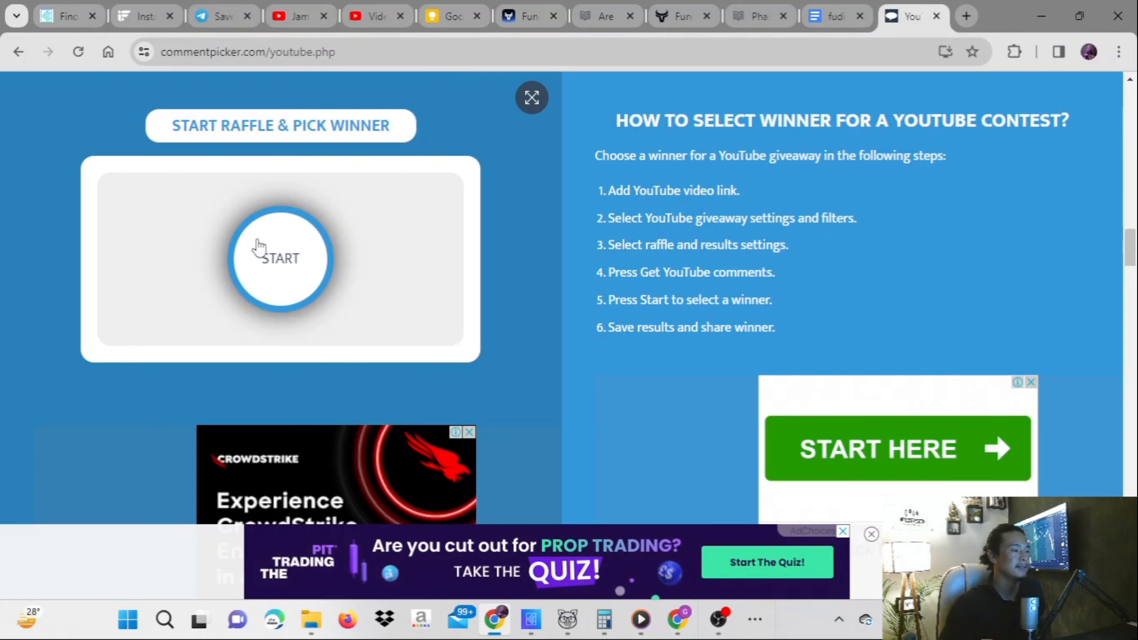
{"action": "mouse_move", "coordinate": [294, 267]}
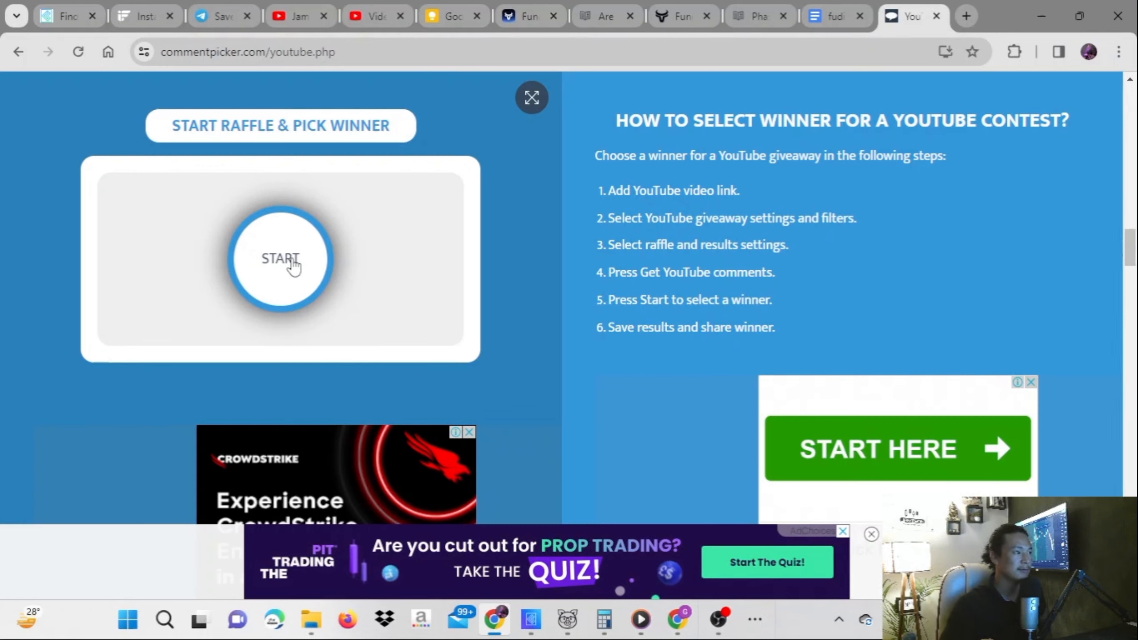
Step: Start the raffle to draw a winner from the video's 61 comment entries
{"action": "left_click", "coordinate": [280, 260]}
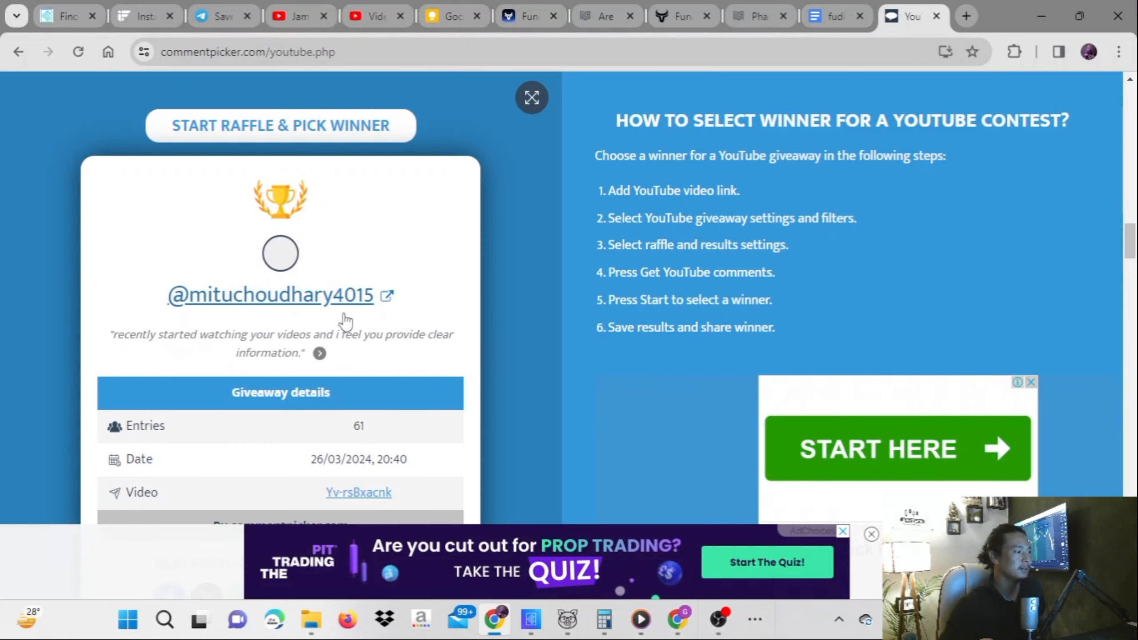
{"action": "left_click", "coordinate": [280, 125]}
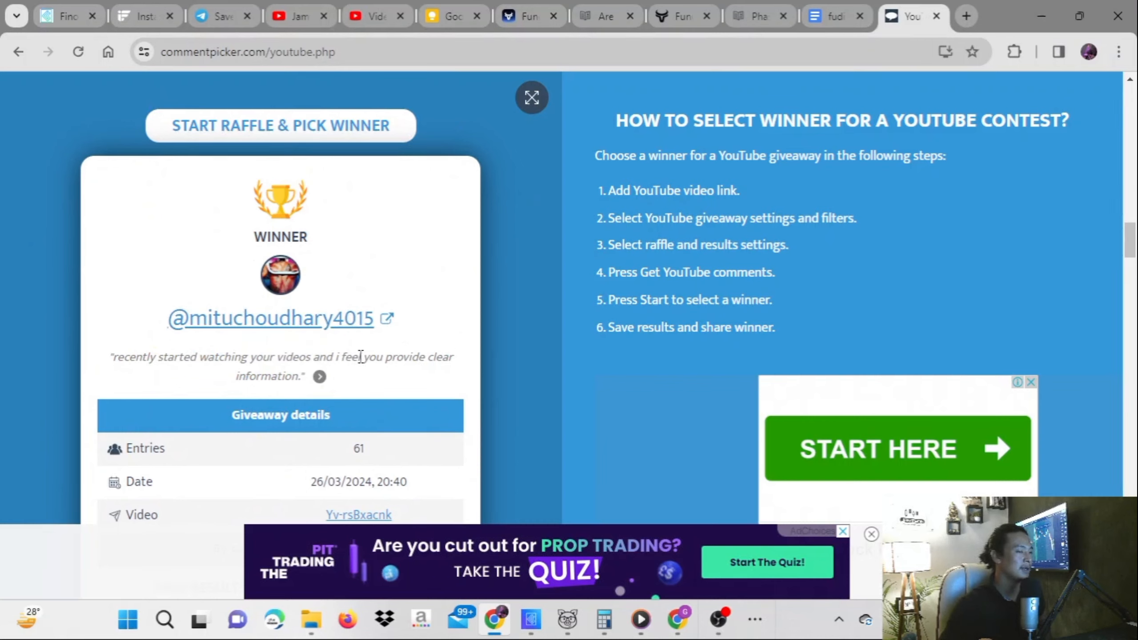
{"action": "mouse_move", "coordinate": [386, 376]}
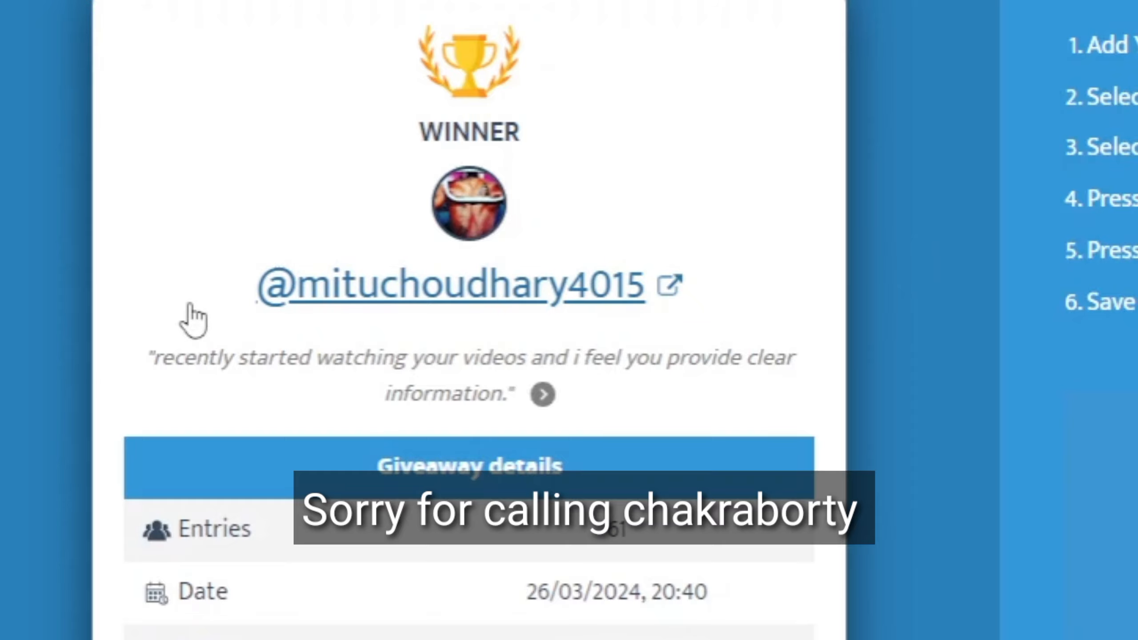
{"action": "scroll", "scroll_direction": "down", "scroll_amount": 3}
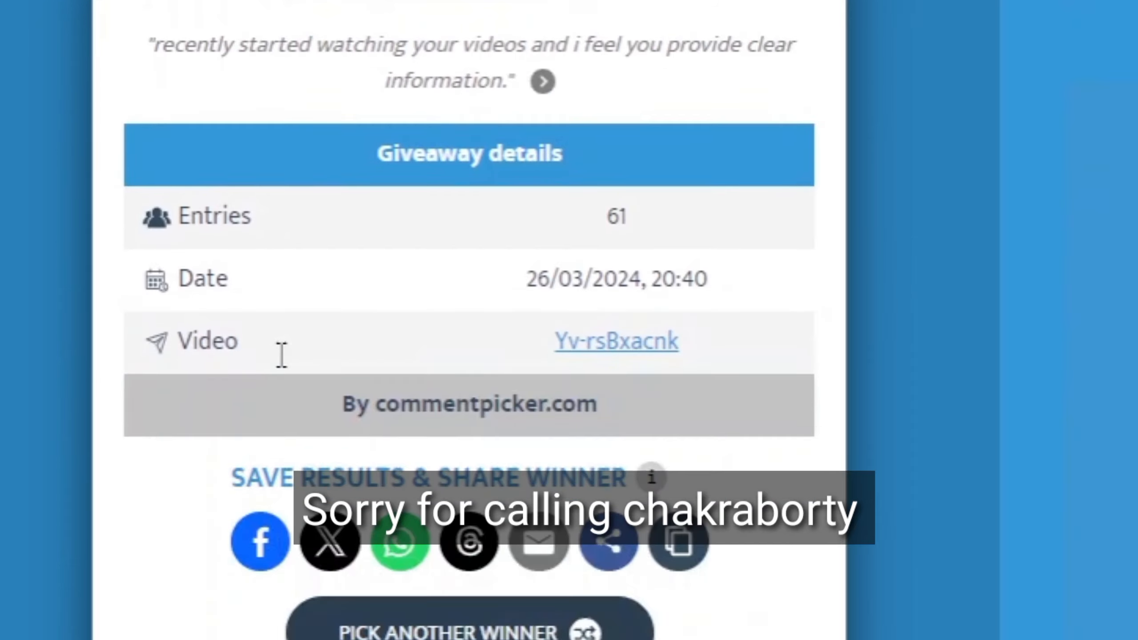